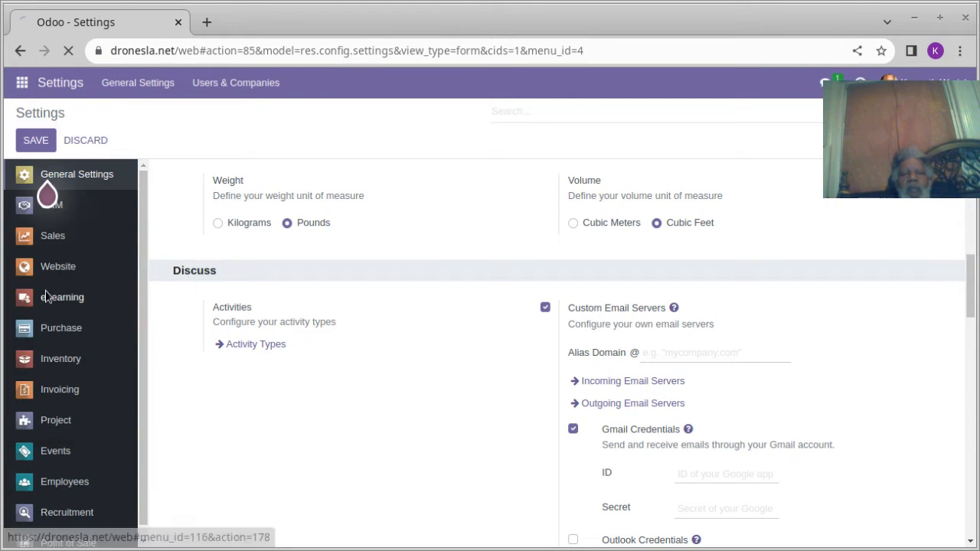
# Open the Website app from the Settings sidebar and let its preview hang on loading.
pyautogui.click(58, 267)
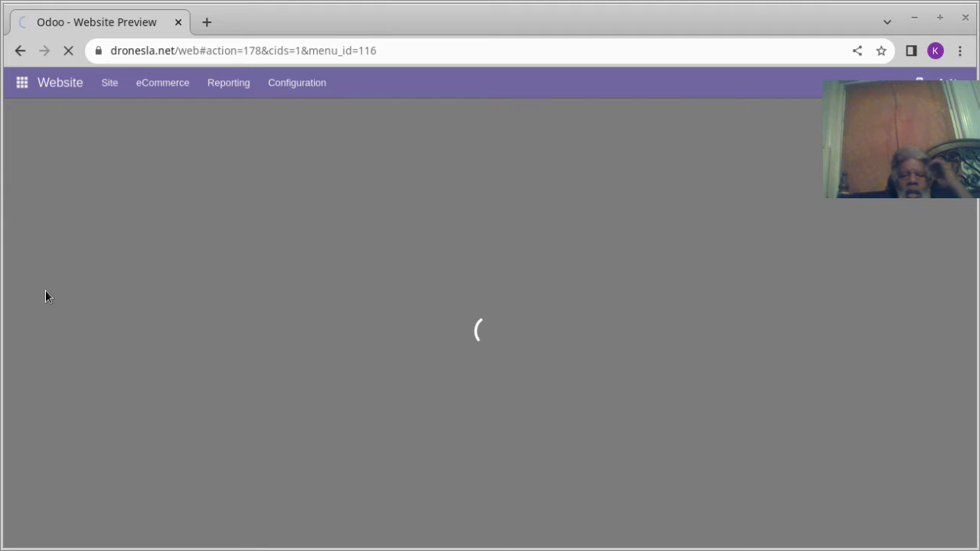
pyautogui.moveTo(163, 227)
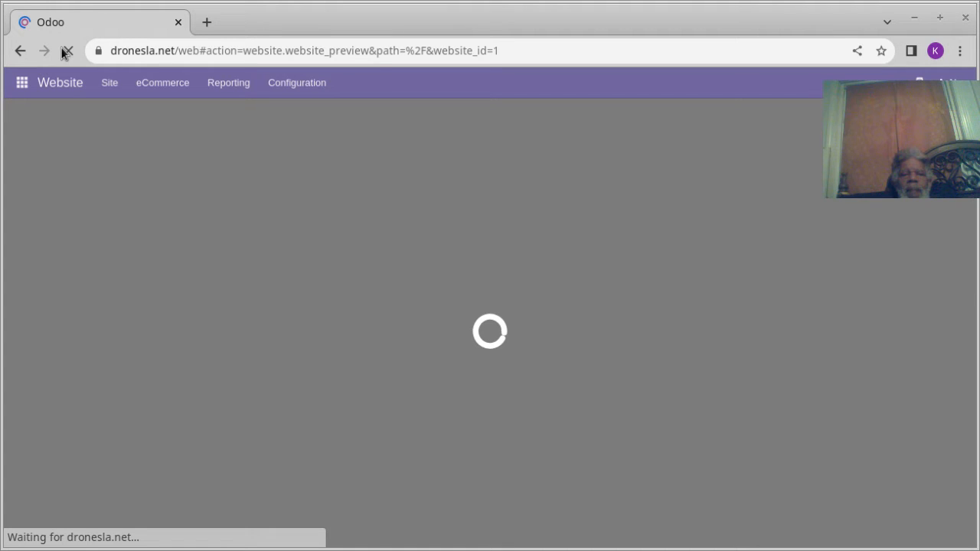
# Stop the stalled preview and load the public dronesla.net Drone Los Angeles homepage.
pyautogui.click(19, 51)
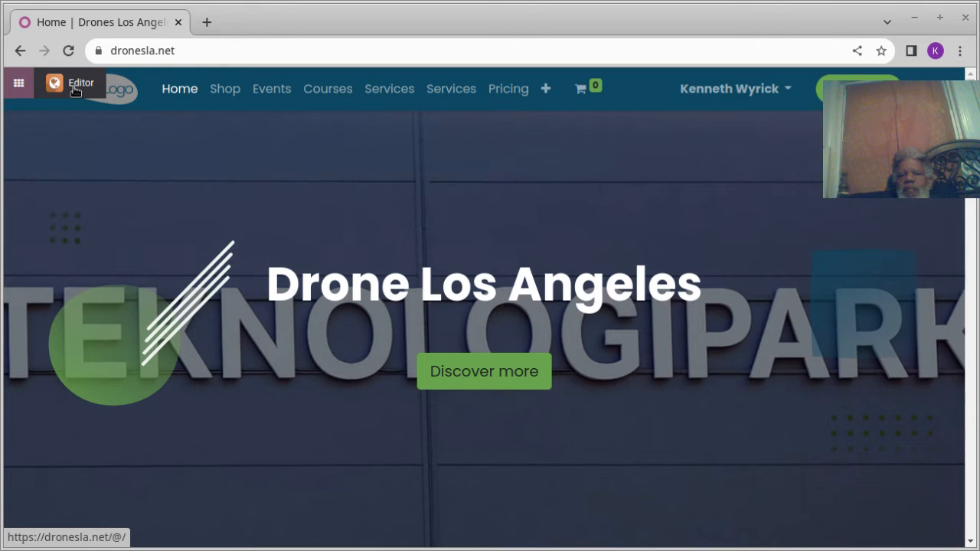
# Enter the website Editor from the homepage toolbar, leaving the backend reloading blank.
pyautogui.click(81, 83)
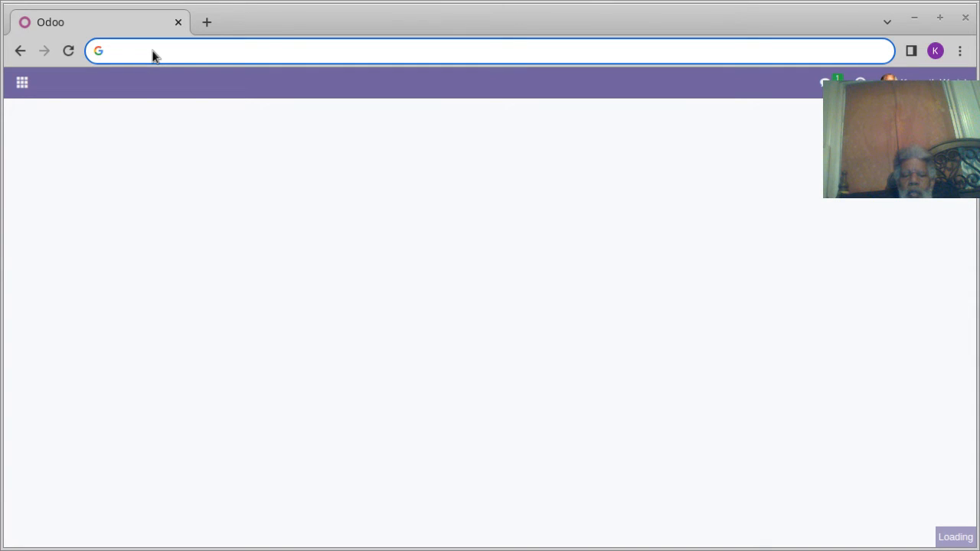
# Go to dronesla.net and return to the working General Settings page.
pyautogui.write('dronesla.net/web#action=85&model=res.config.settings&view_type=form&cids=1&menu_id=4')
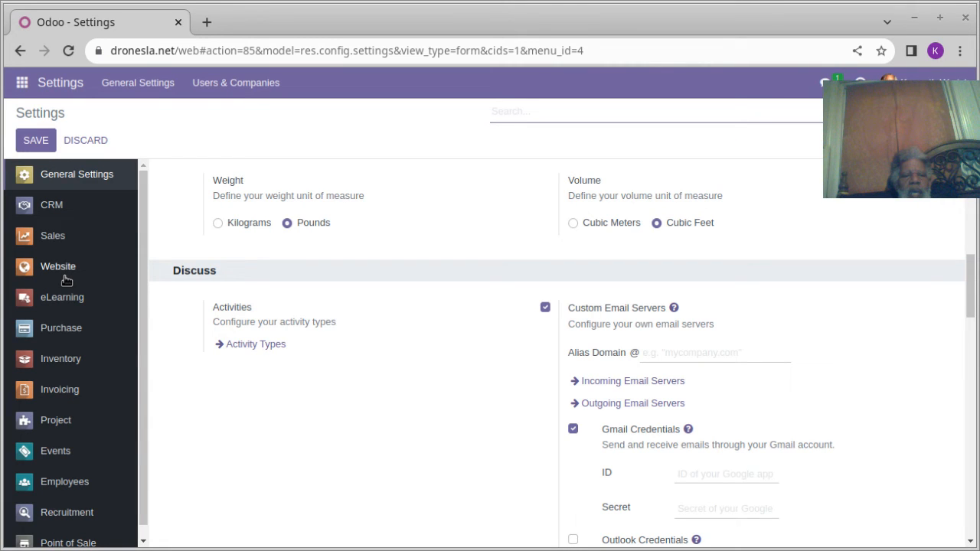
# Review the Website settings (Drones Los Angeles domain, shop payment, checkout) and bring up the app menu.
pyautogui.click(58, 266)
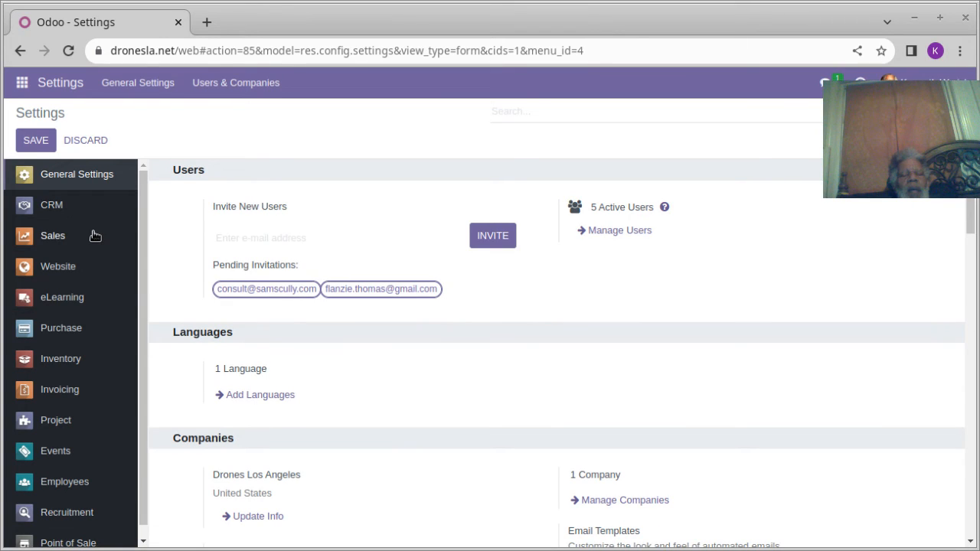
pyautogui.moveTo(52, 235)
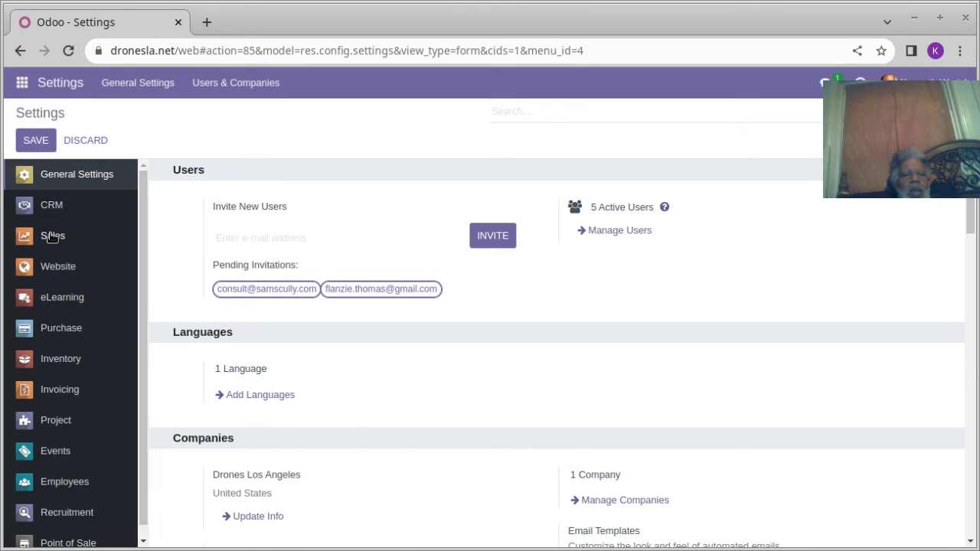
pyautogui.click(58, 266)
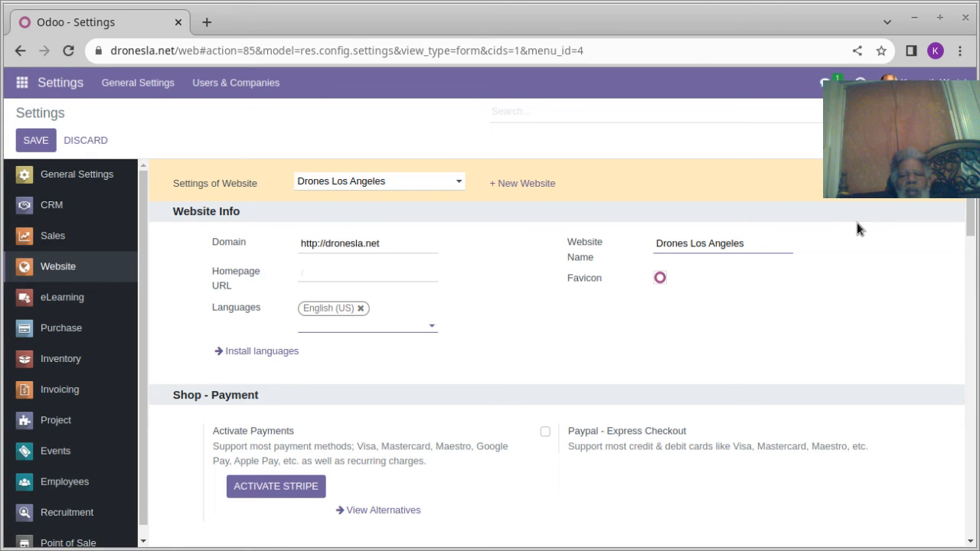
pyautogui.scroll(-3)
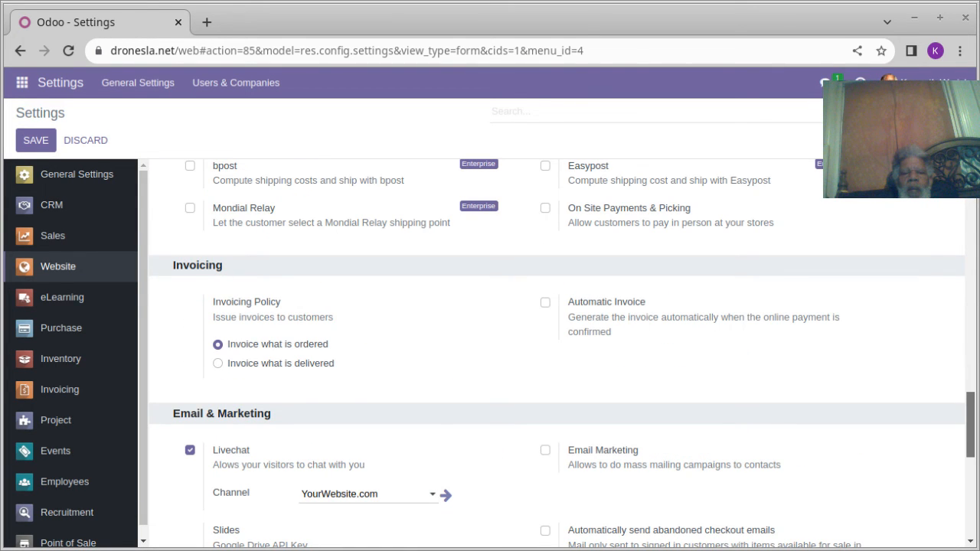
pyautogui.scroll(-3)
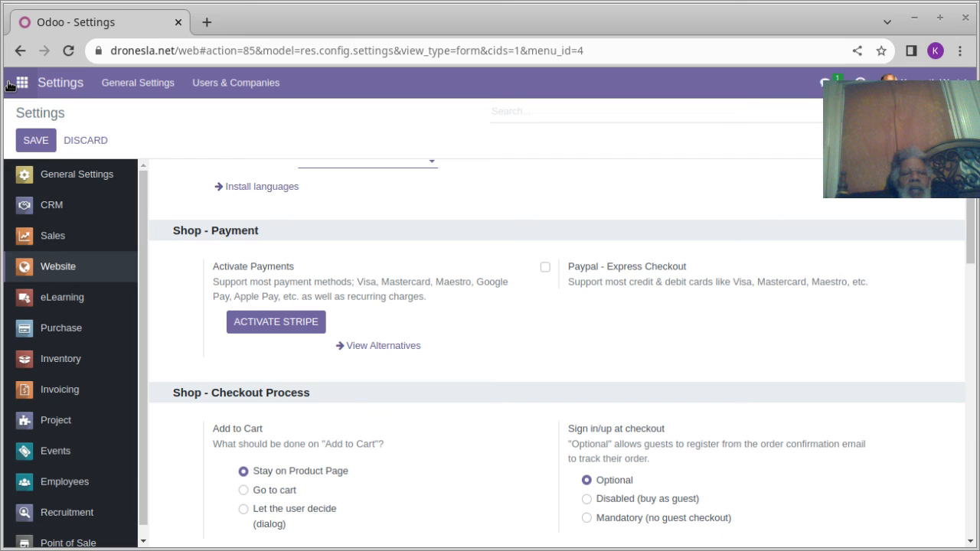
pyautogui.click(21, 82)
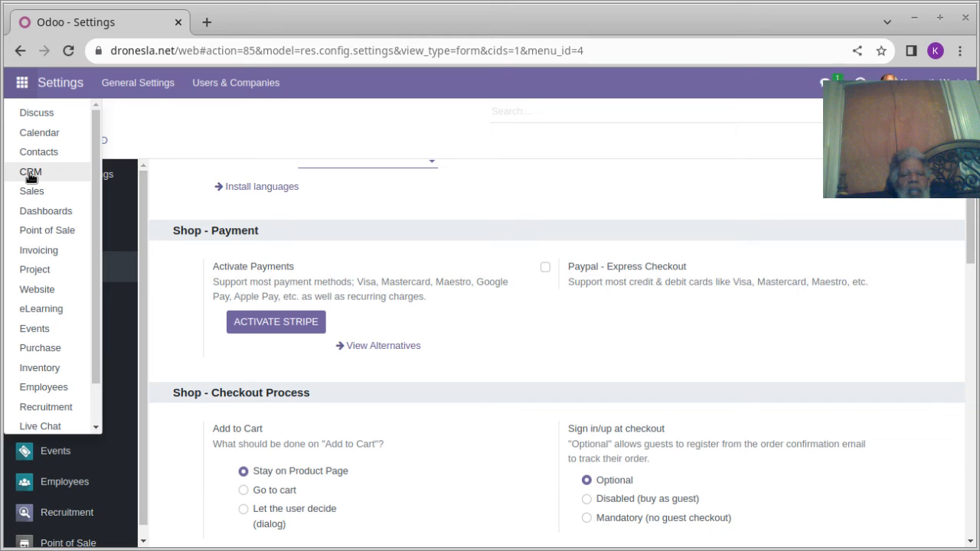
# Launch the CRM app from the grid to confirm other apps load before retrying Website.
pyautogui.click(37, 289)
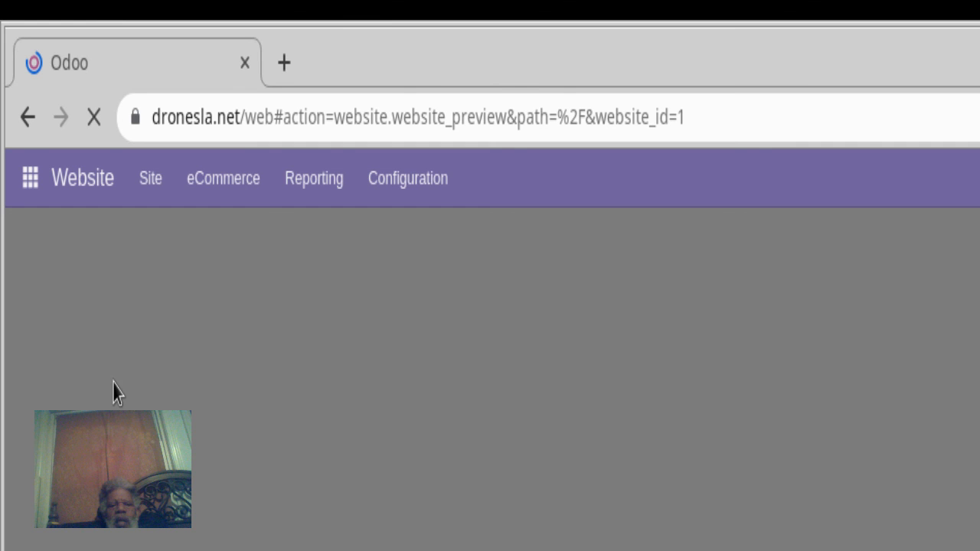
pyautogui.moveTo(268, 368)
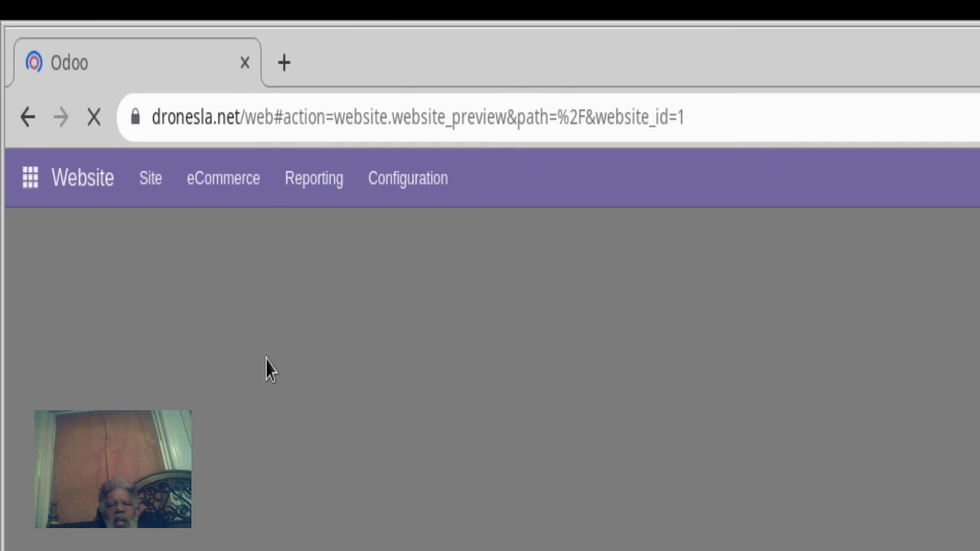